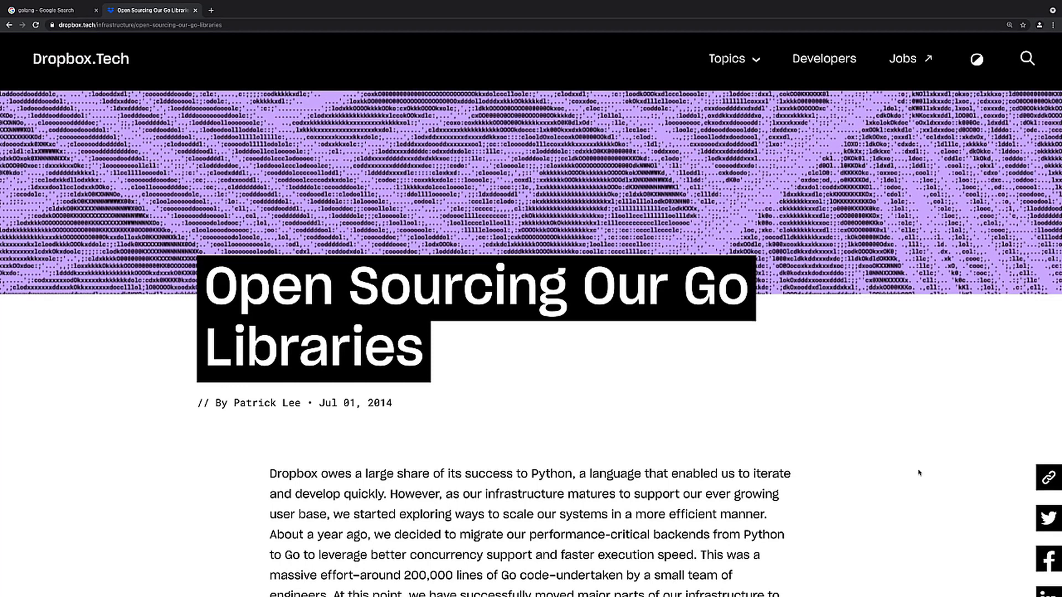
mouse_move(876, 433)
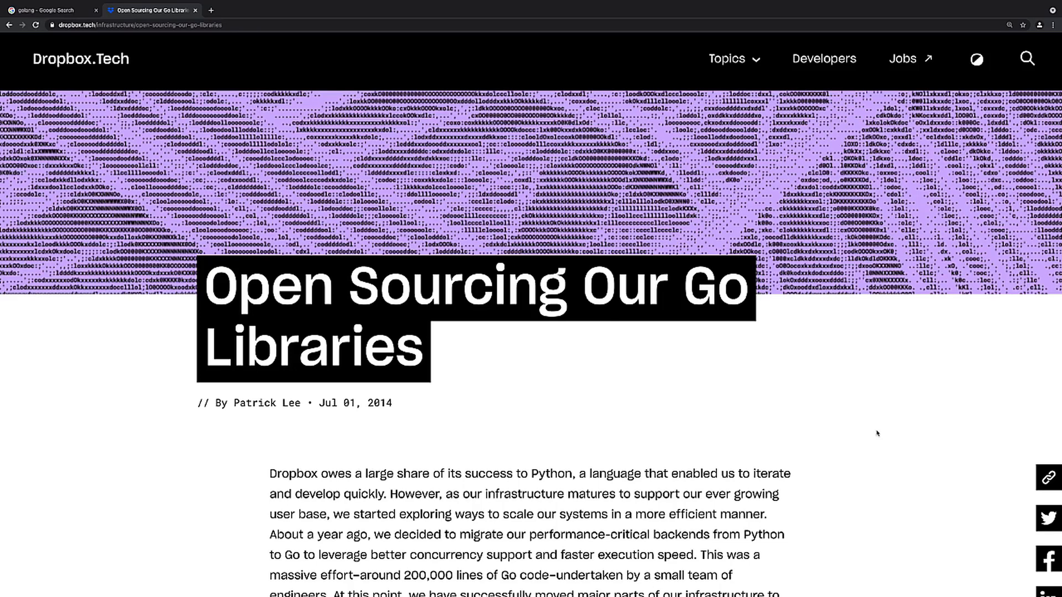
- Scroll the Uber geofence article through its Background section to the Colorado geofence map
scroll("down", 3)
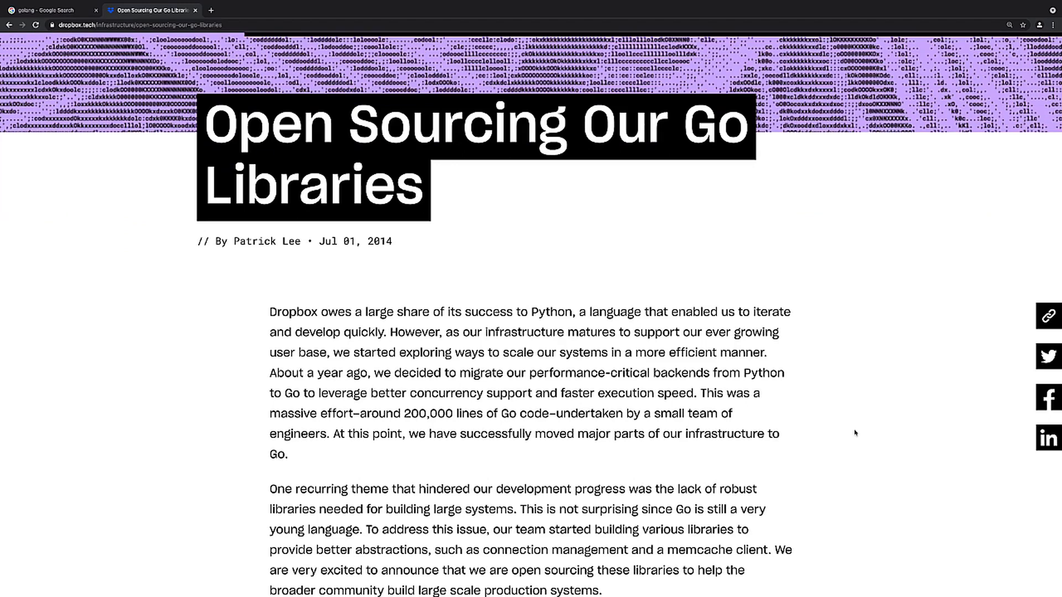
scroll("down", 3)
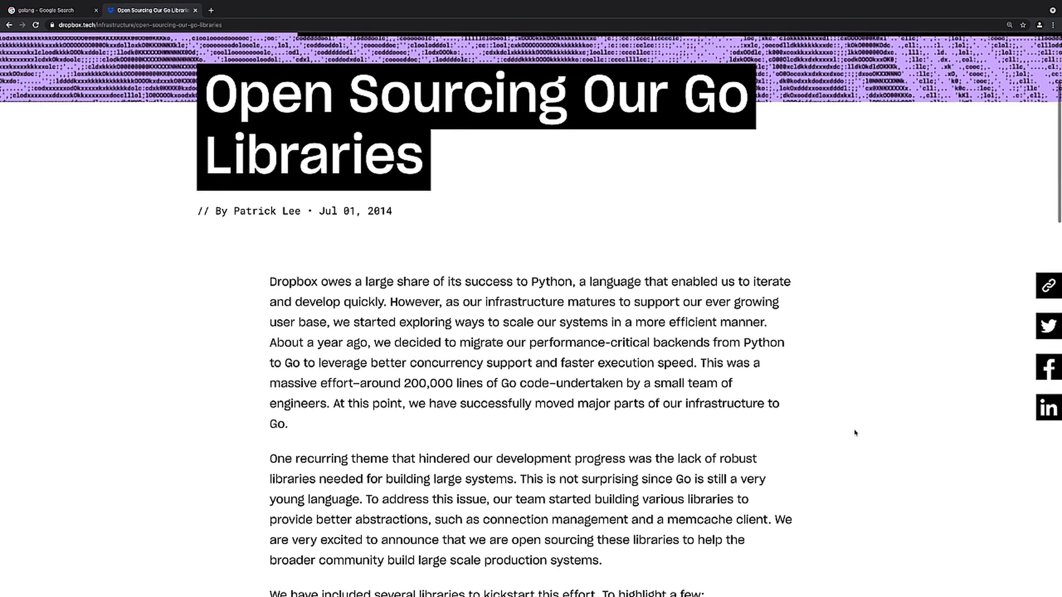
scroll("down", 3)
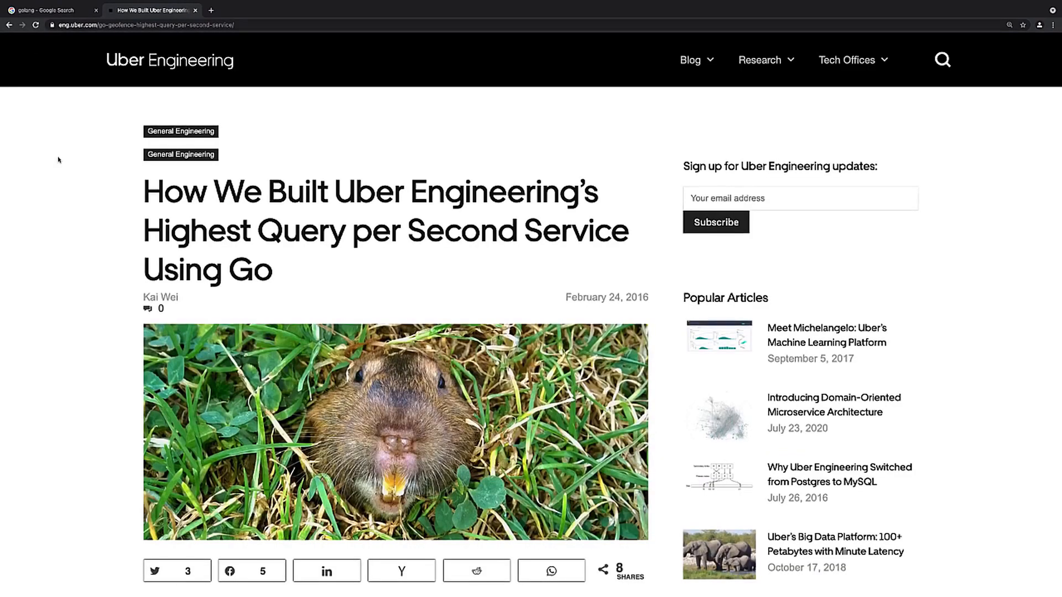
scroll("down", 3)
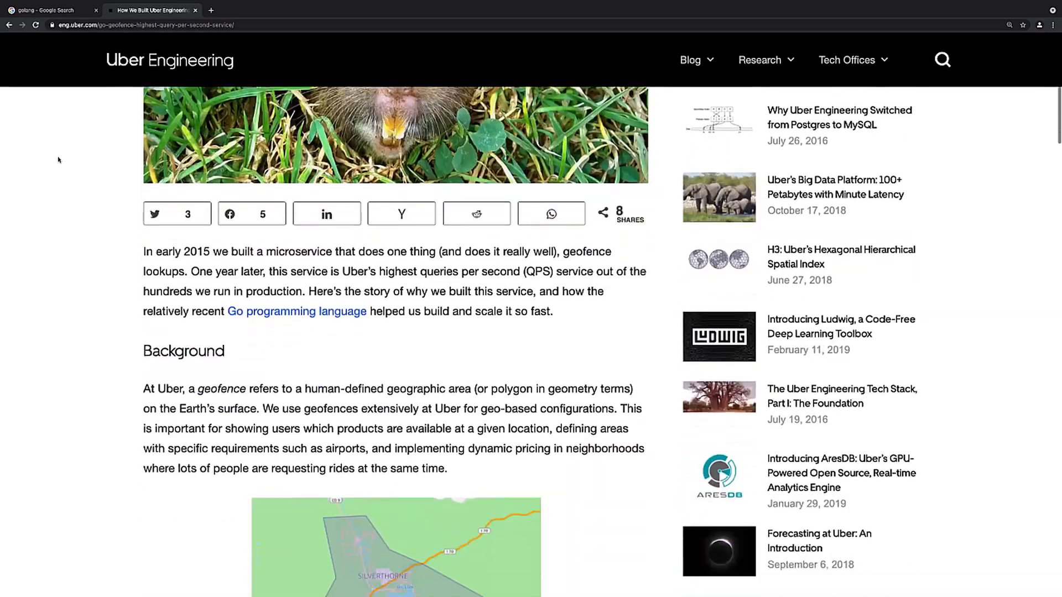
scroll("down", 3)
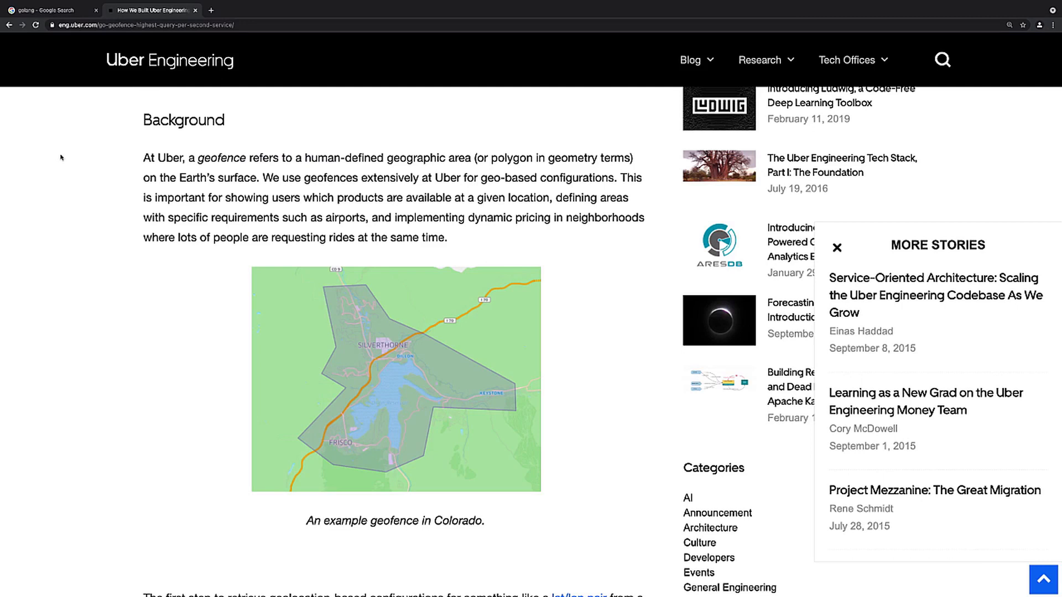
mouse_move(113, 141)
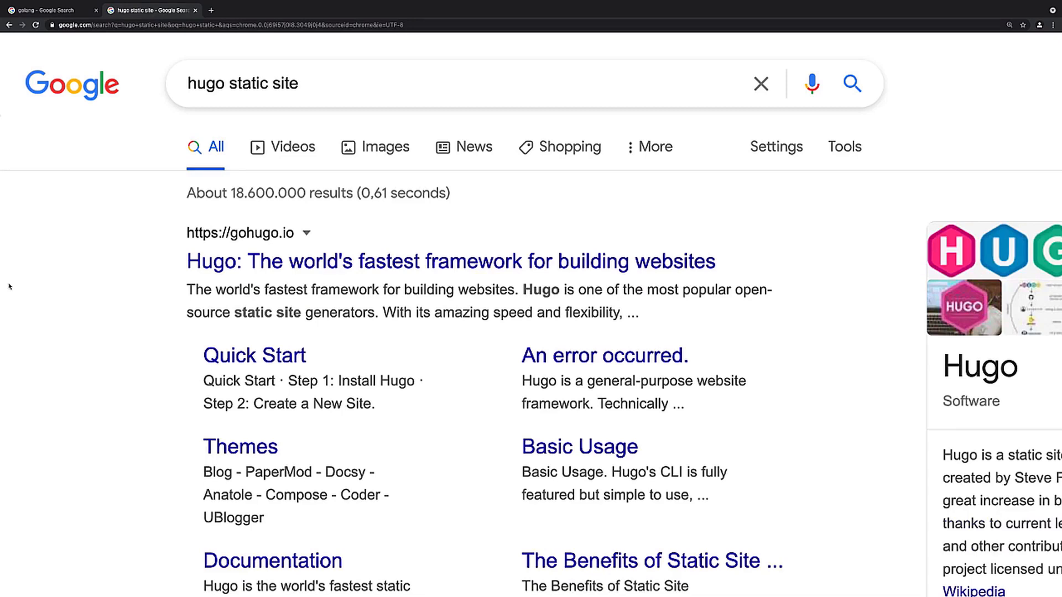
- Scroll the 'hugo static site' results and open the gohugo.io homepage
scroll("down", 3)
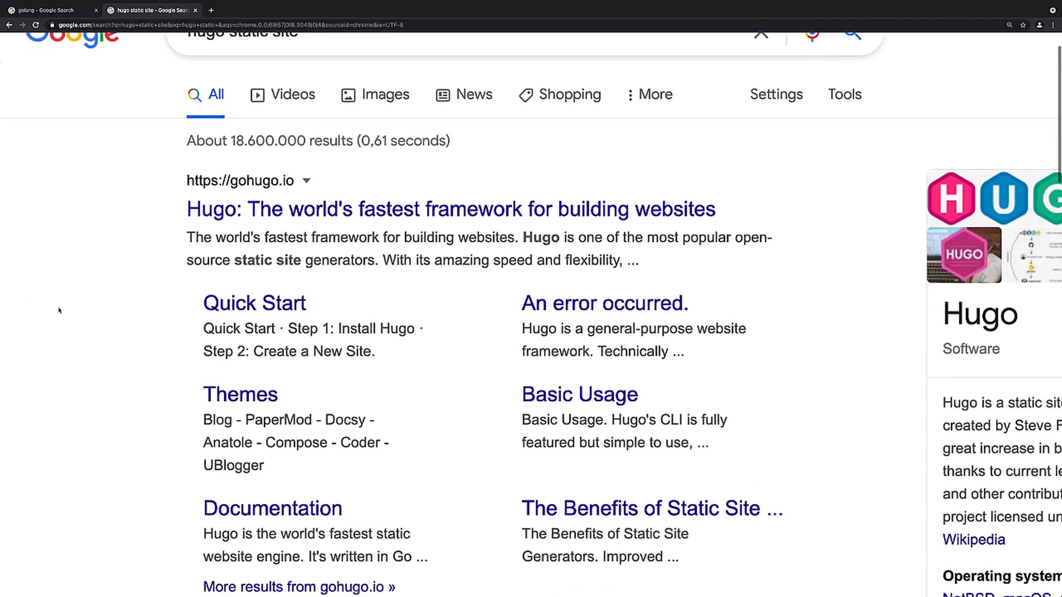
mouse_move(194, 256)
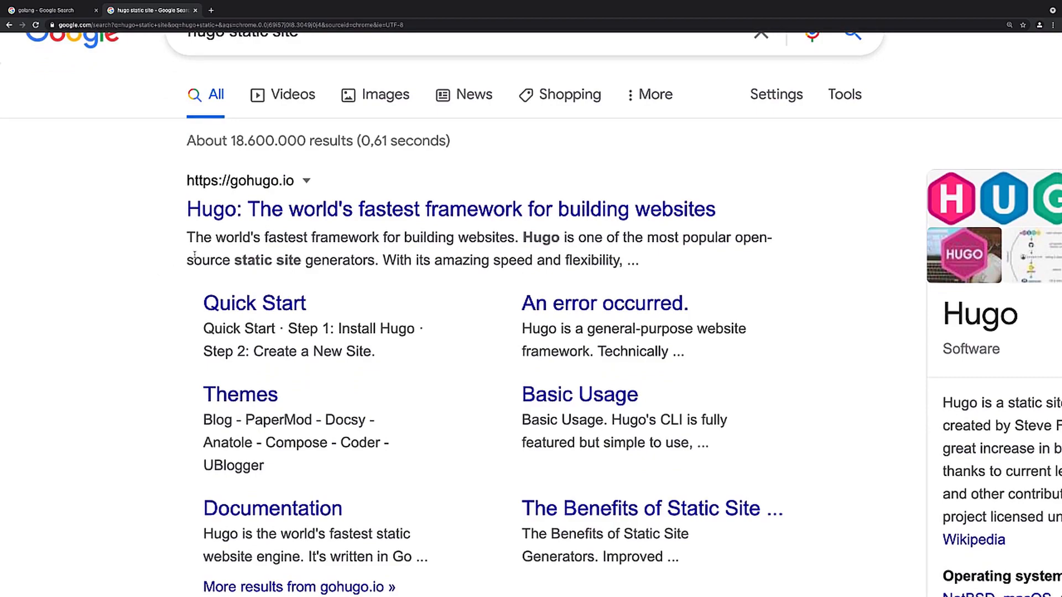
left_click(449, 208)
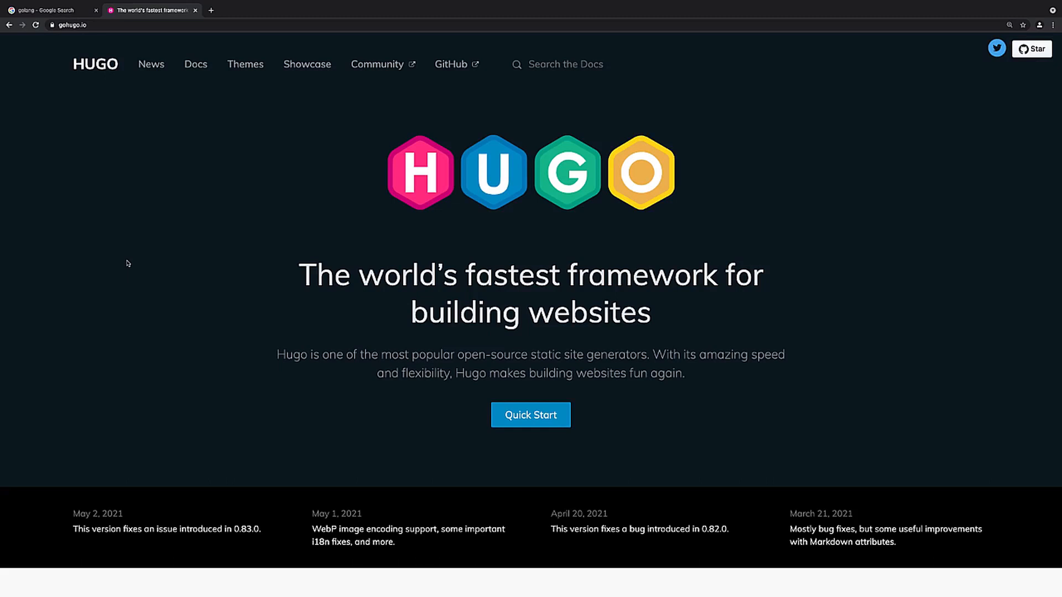
- Scroll the Hugo homepage through its feature highlights, then back up
scroll("down", 3)
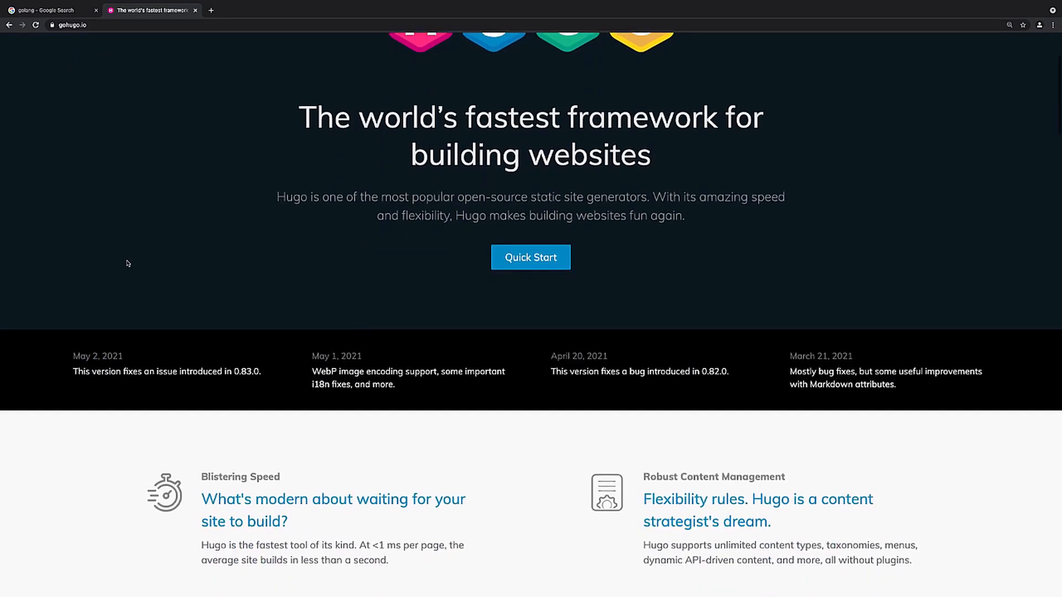
scroll("down", 3)
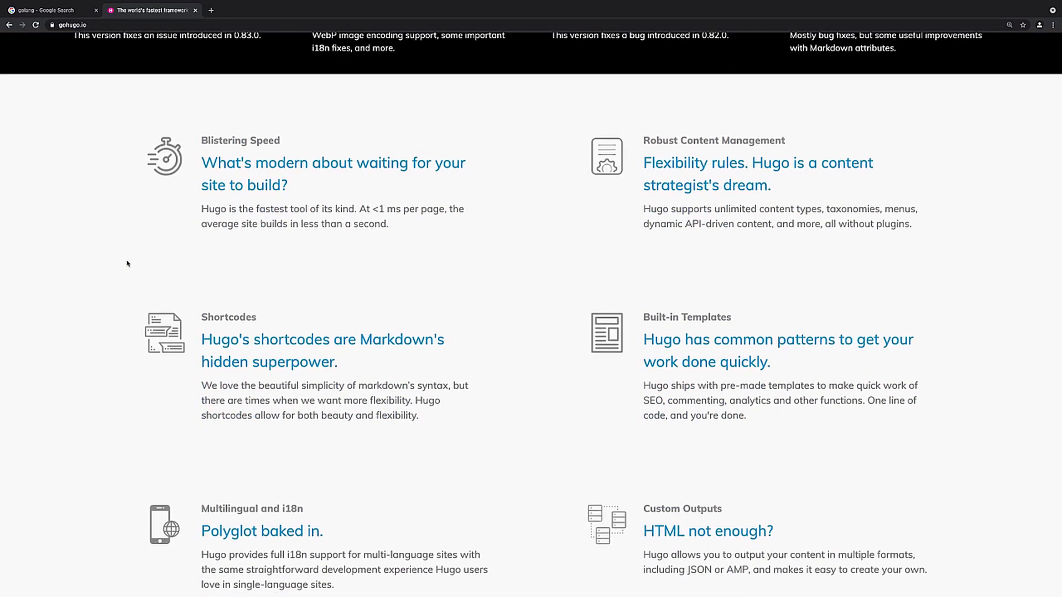
scroll("up", 3)
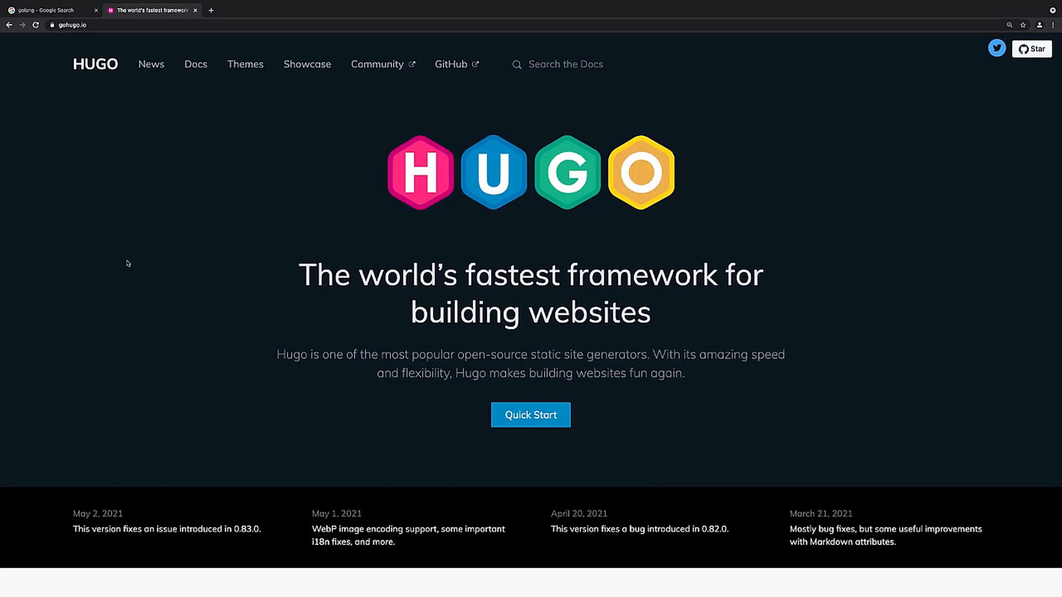